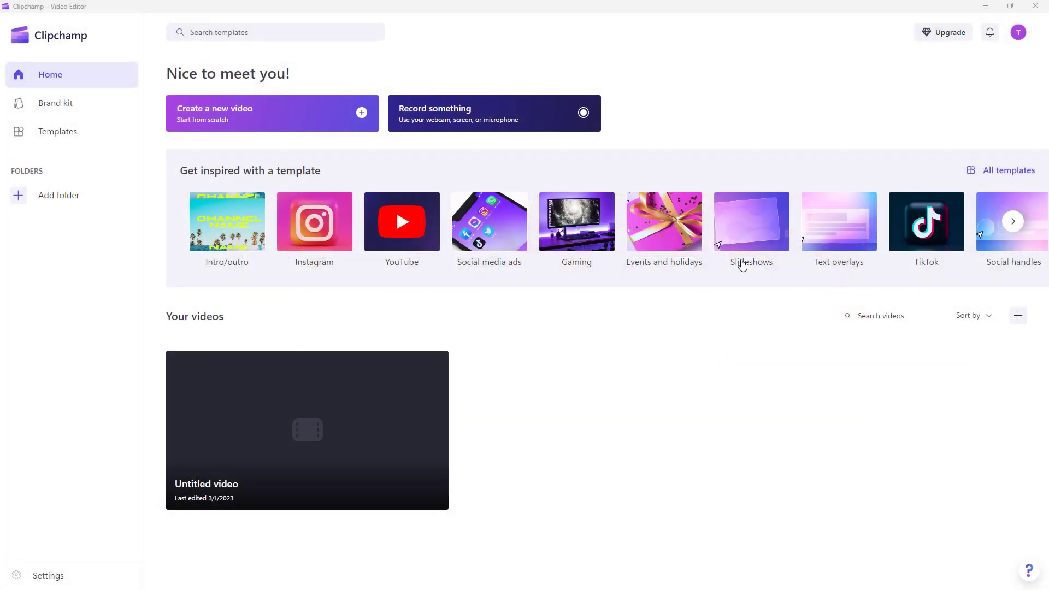
pyautogui.moveTo(745, 336)
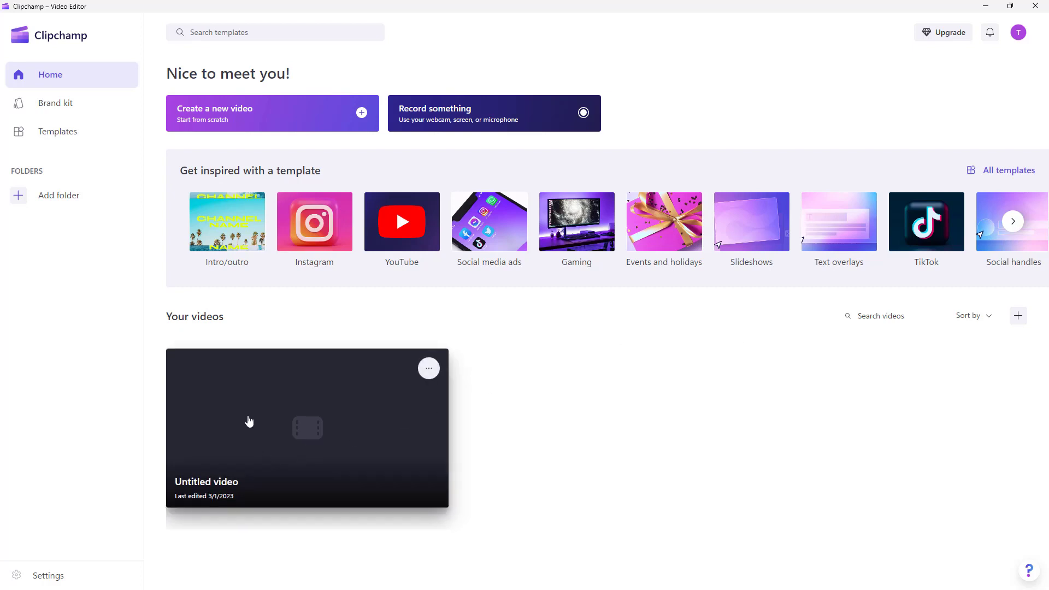
pyautogui.moveTo(281, 482)
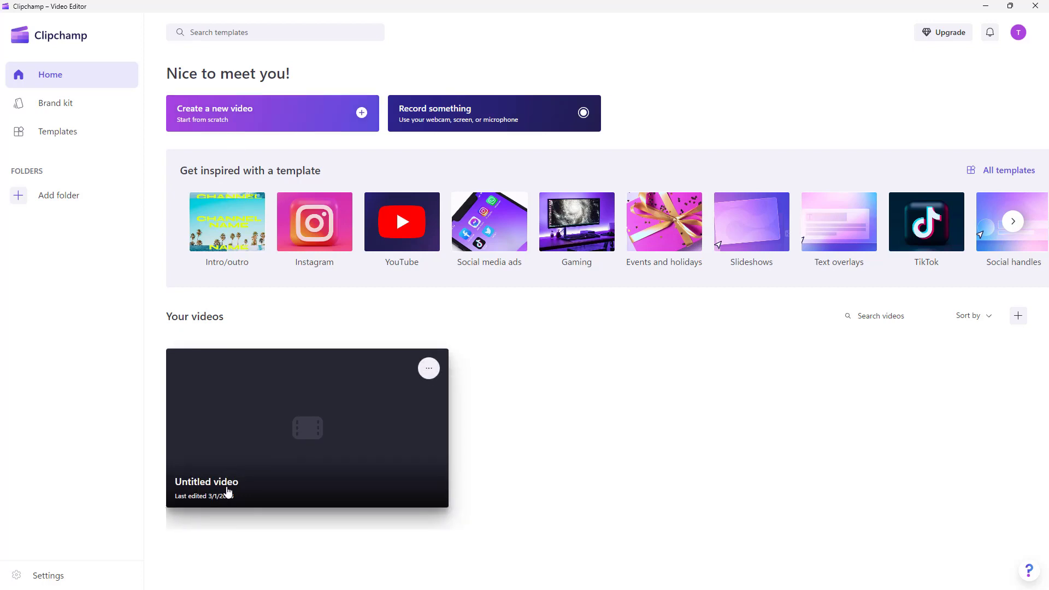
pyautogui.moveTo(265, 497)
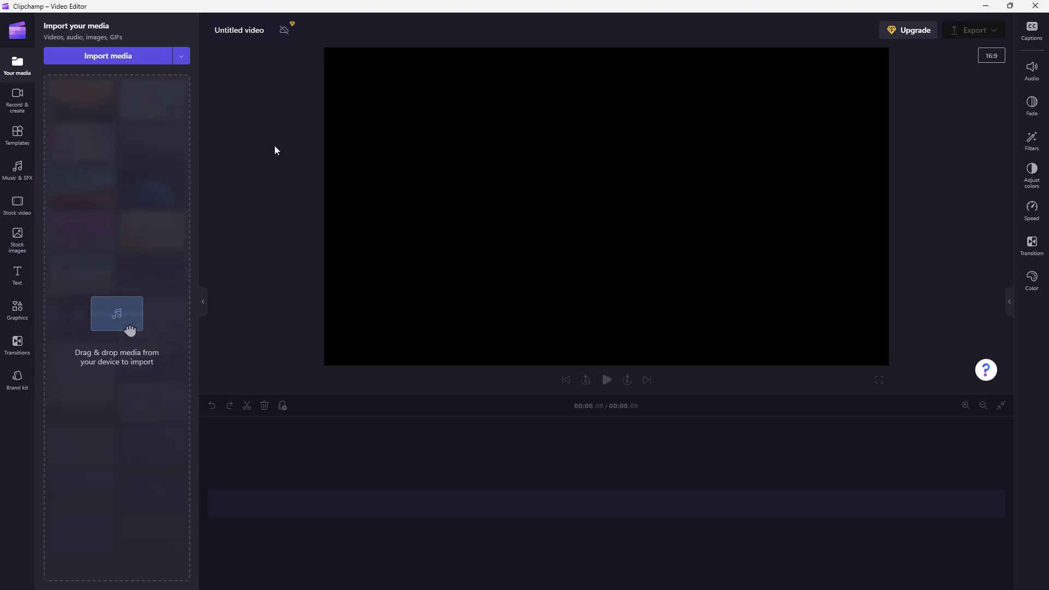
# Rename the open project from 'Untitled video' to 'TutorTube Example Project' and return home
pyautogui.click(239, 31)
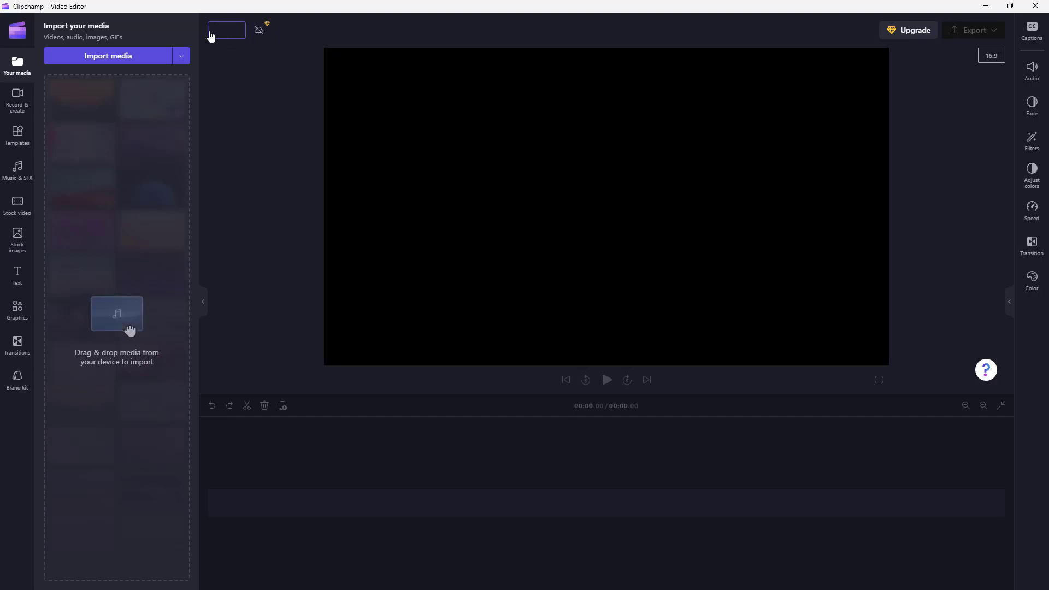
pyautogui.write('Untitled video')
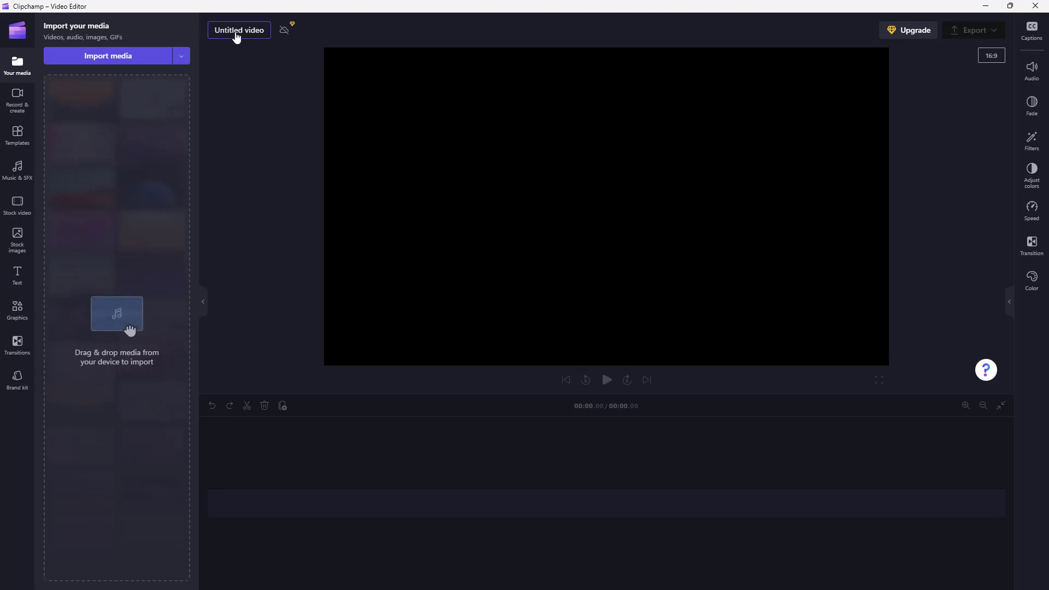
pyautogui.write('Tut')
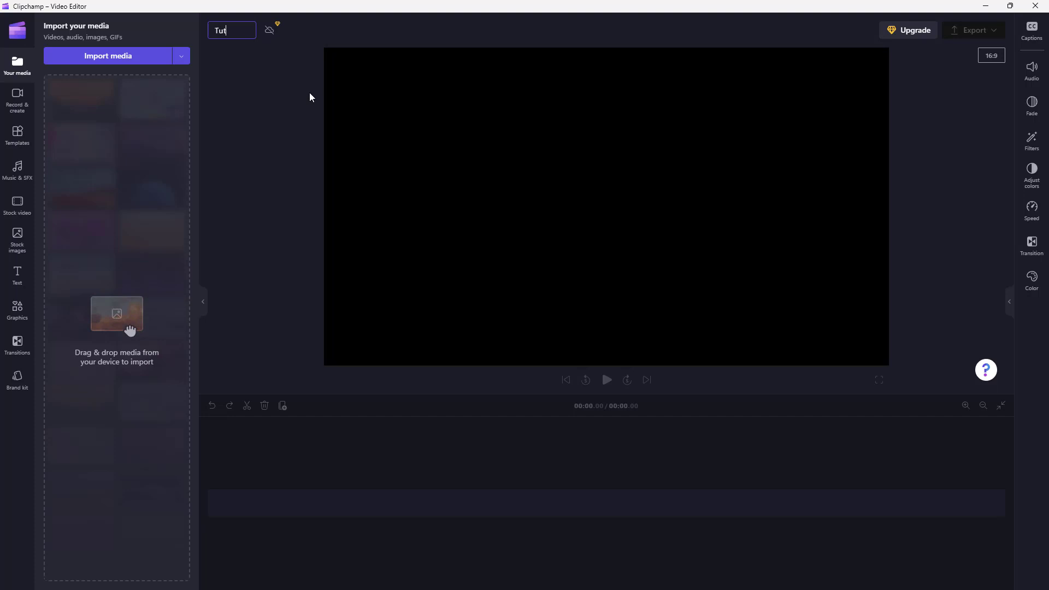
pyautogui.write('TutorTube Example Project')
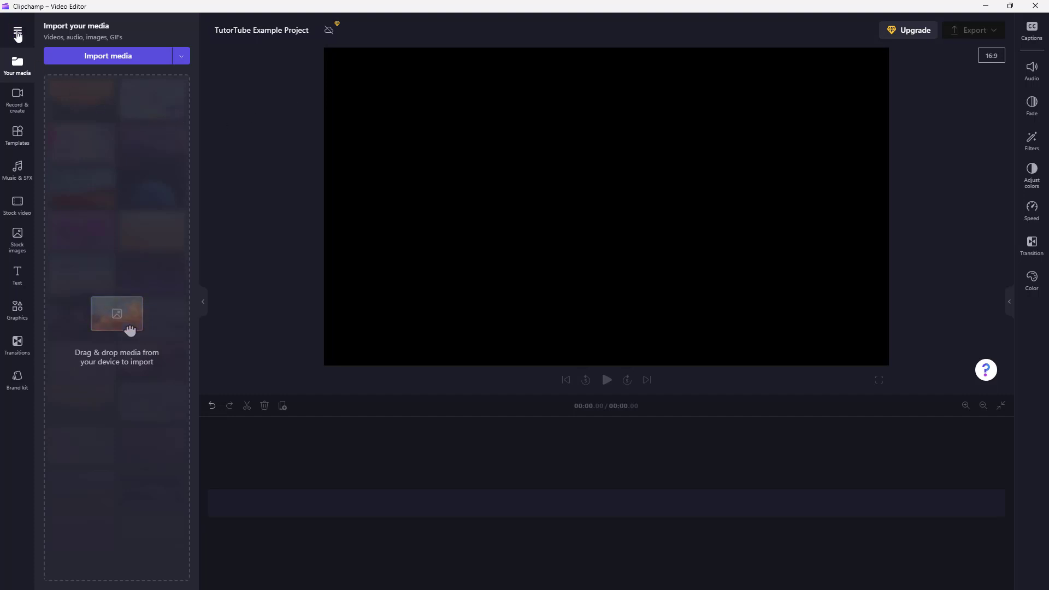
pyautogui.click(17, 33)
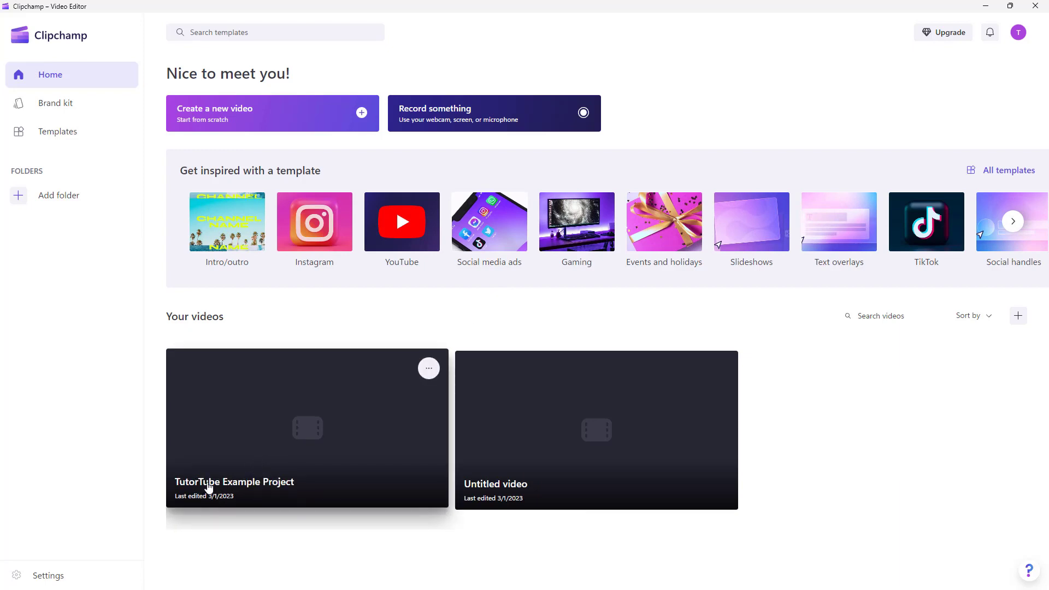
pyautogui.moveTo(279, 488)
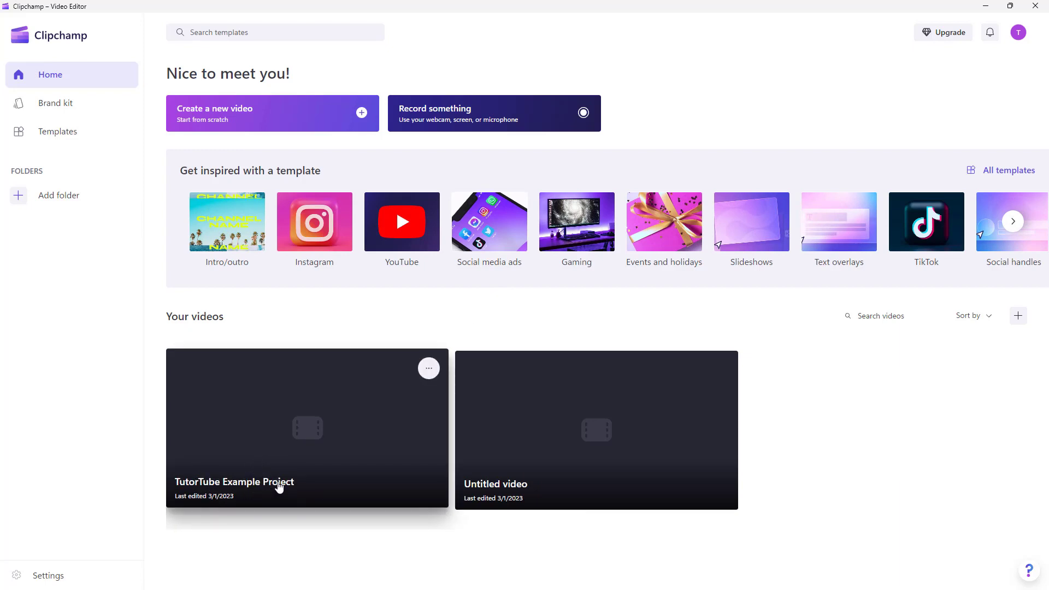
pyautogui.moveTo(621, 476)
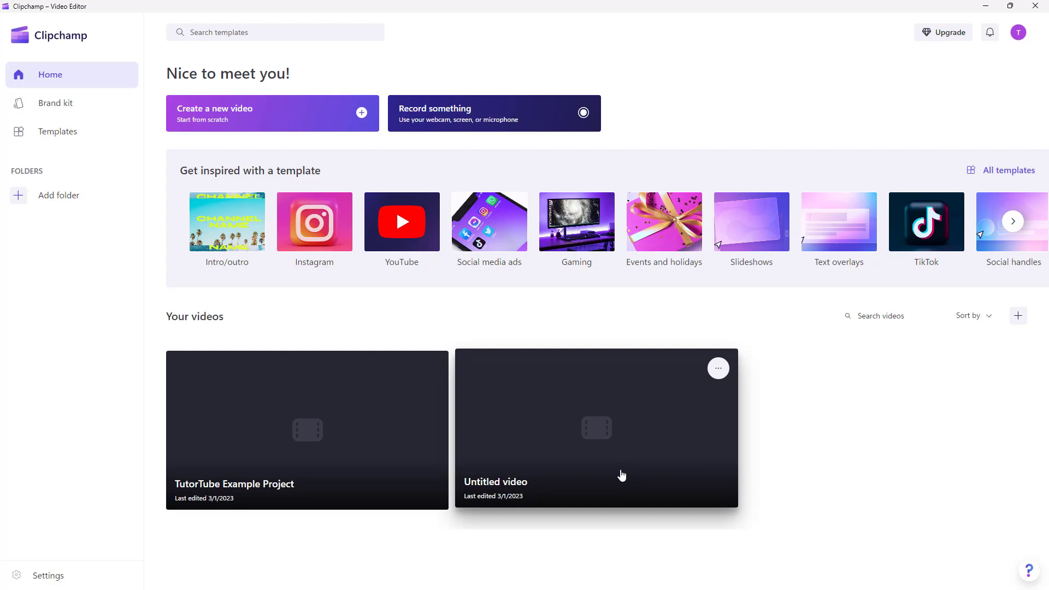
# Open and dismiss the Untitled video card's options menu without choosing copy or delete
pyautogui.click(719, 368)
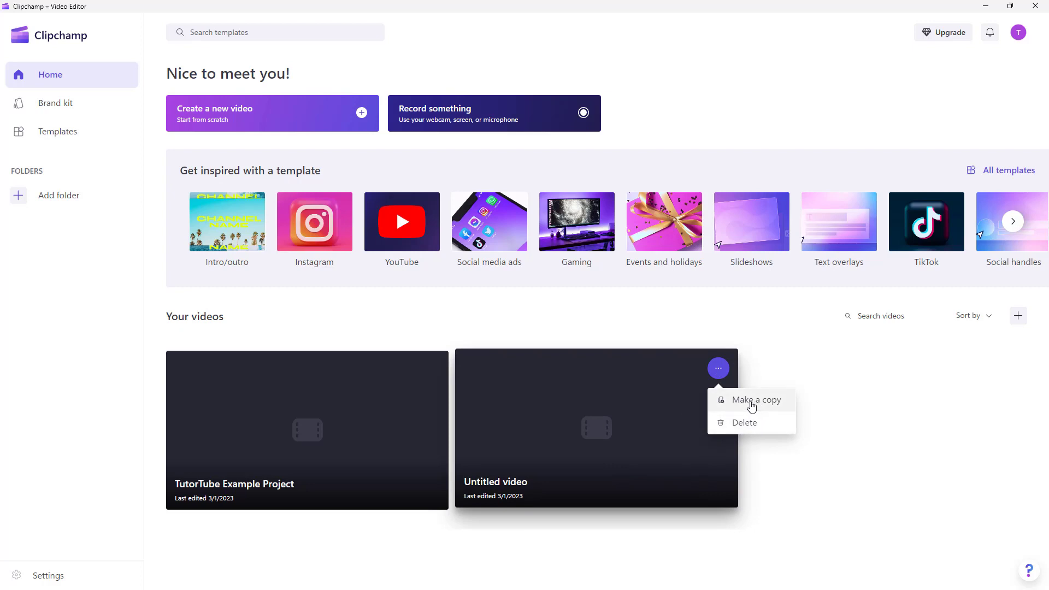
pyautogui.click(630, 410)
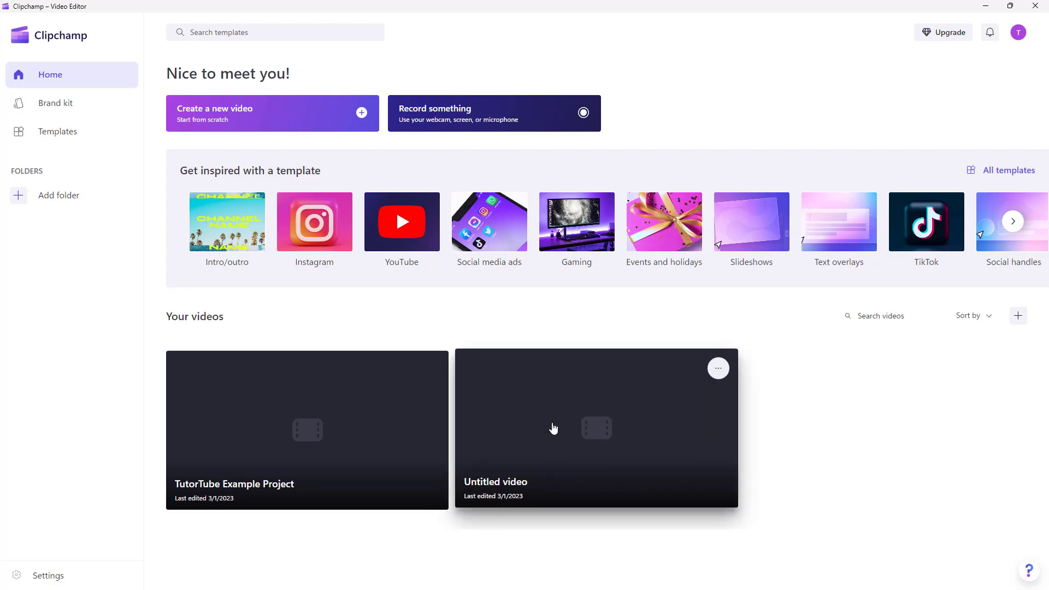
pyautogui.moveTo(574, 427)
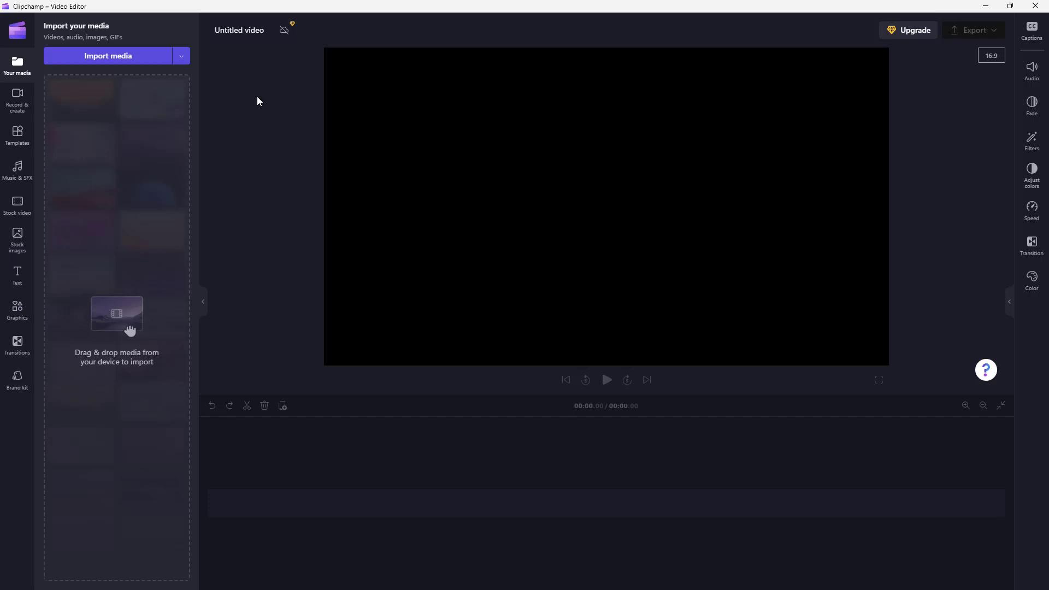
# Retype the second project's title as 'Example Project', correcting the 'Excampl' typo
pyautogui.write('Excampl')
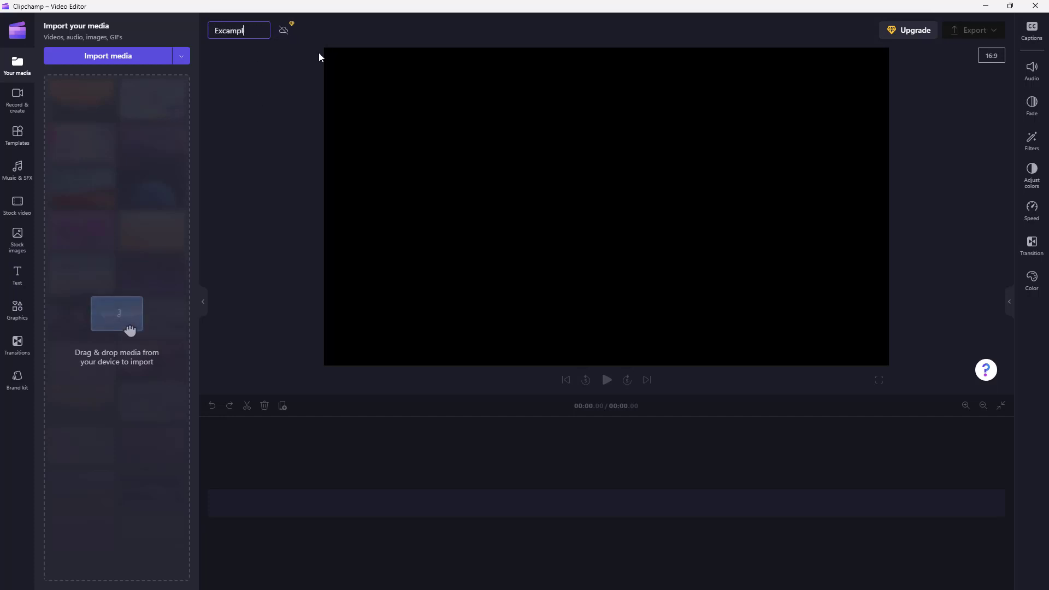
pyautogui.press('Backspace')
pyautogui.write('e Project')
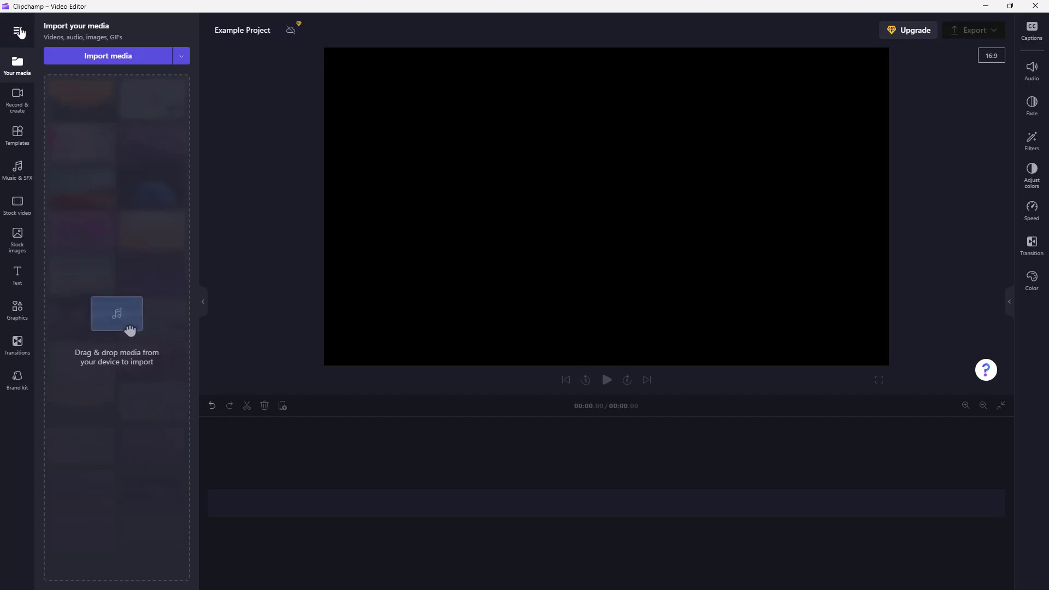
# Go back to the home page listing both renamed projects under Your videos
pyautogui.click(17, 32)
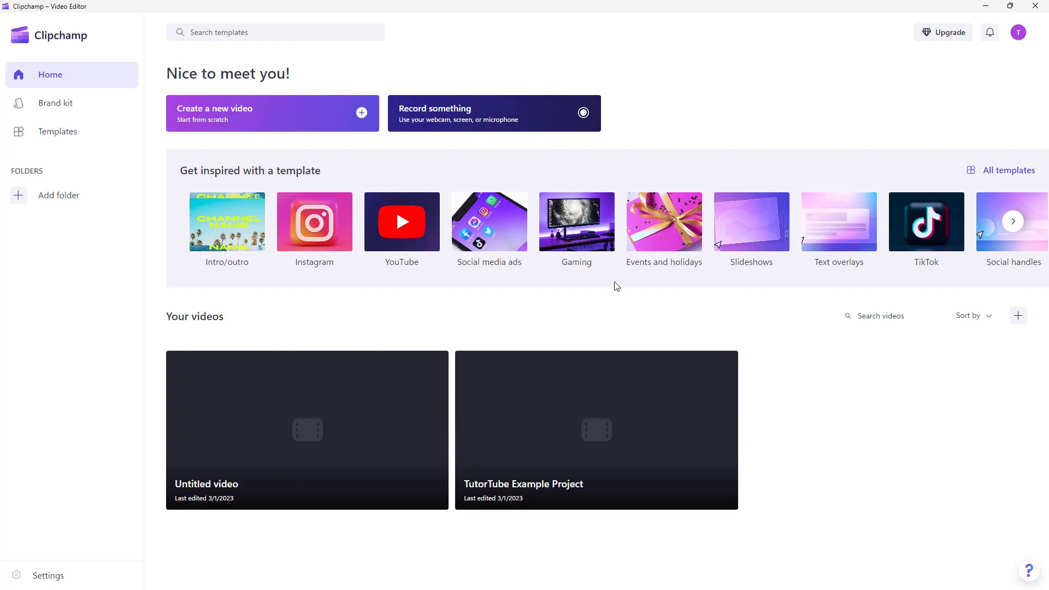
pyautogui.moveTo(226, 512)
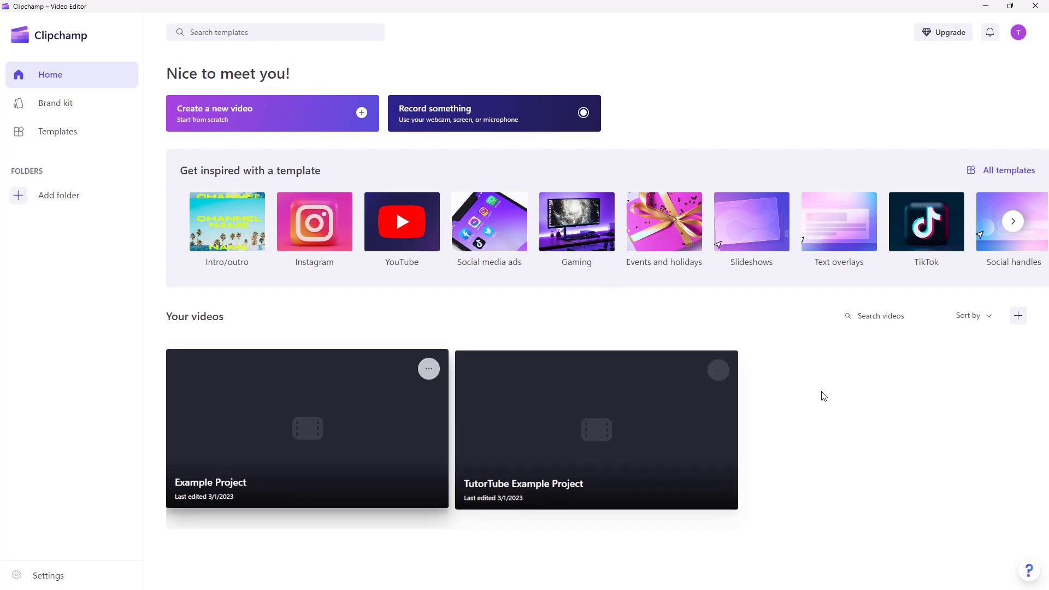
pyautogui.moveTo(861, 362)
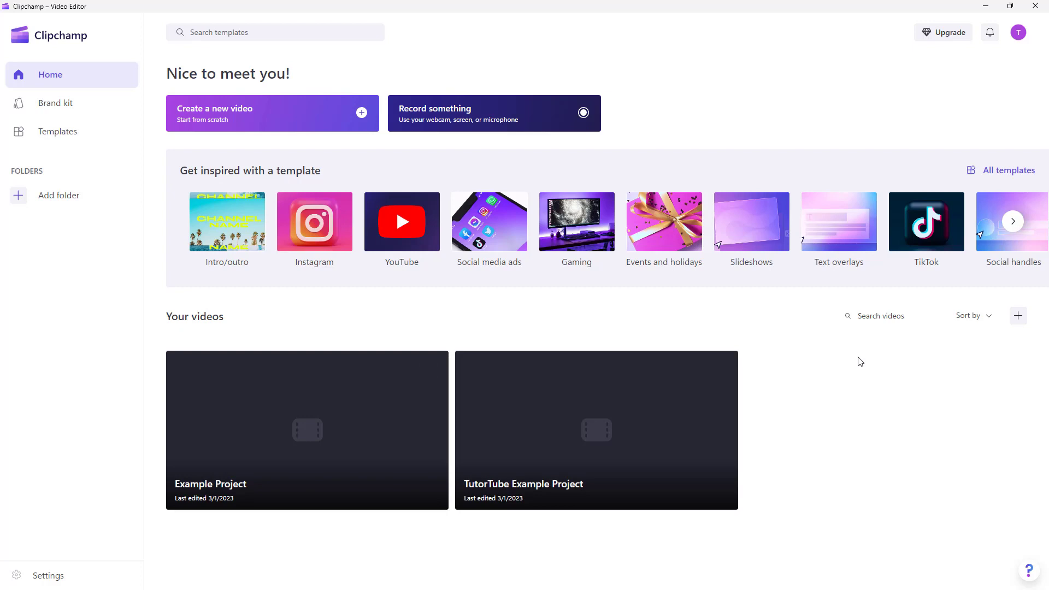